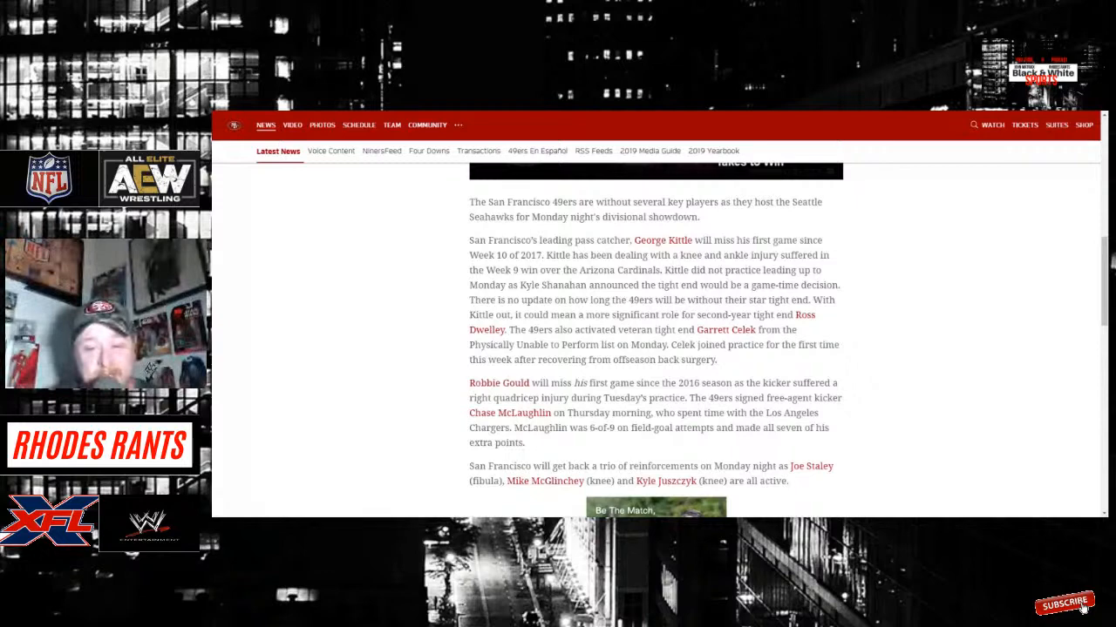
scroll("down", 3)
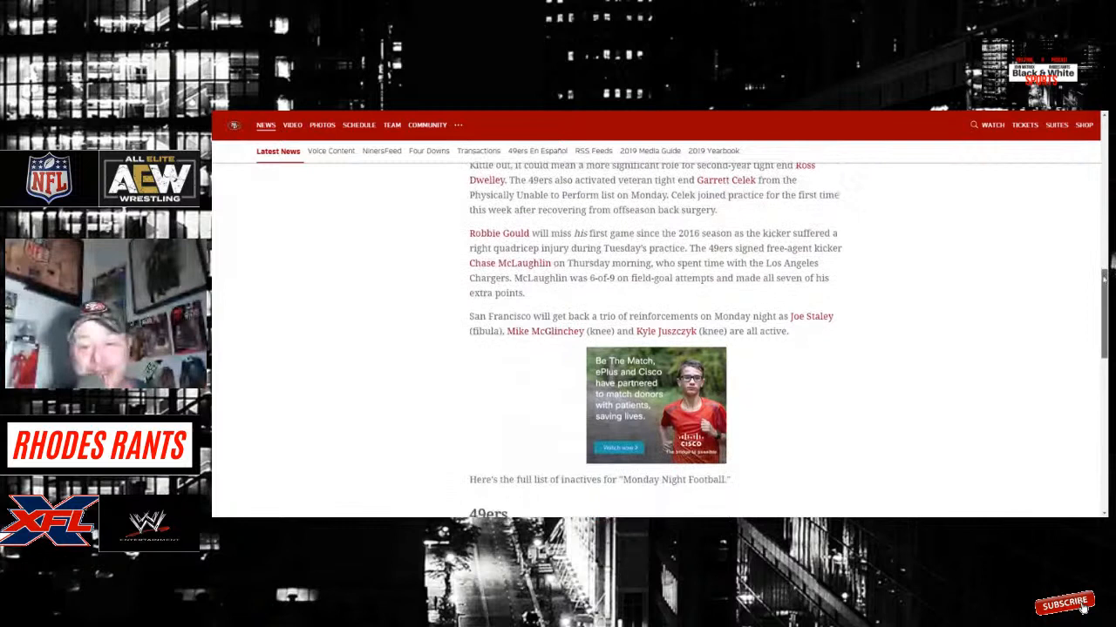
scroll("down", 3)
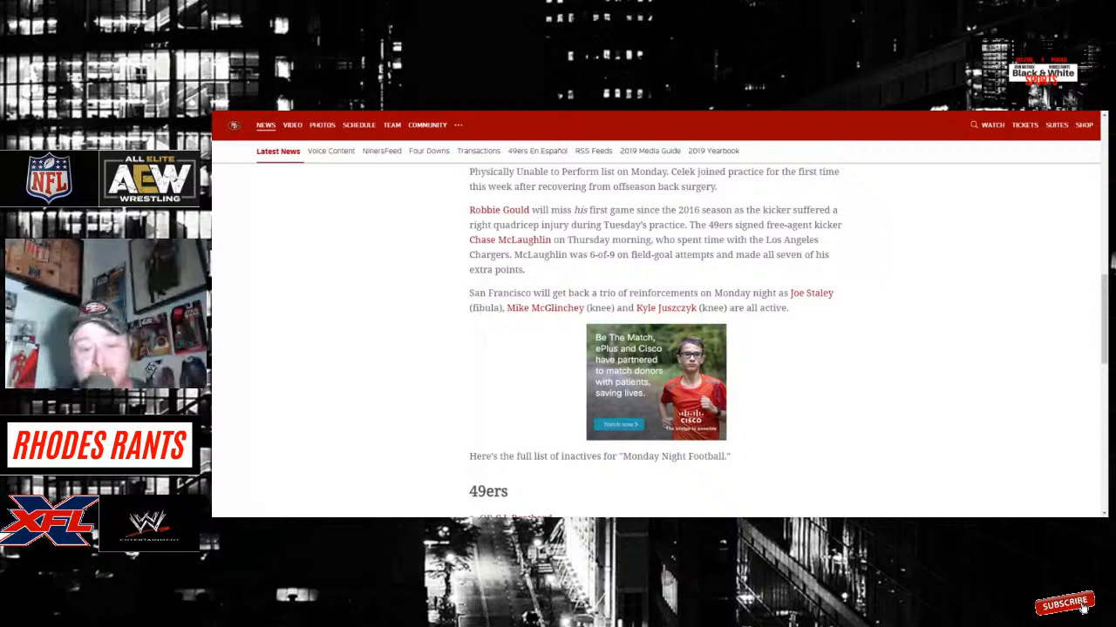